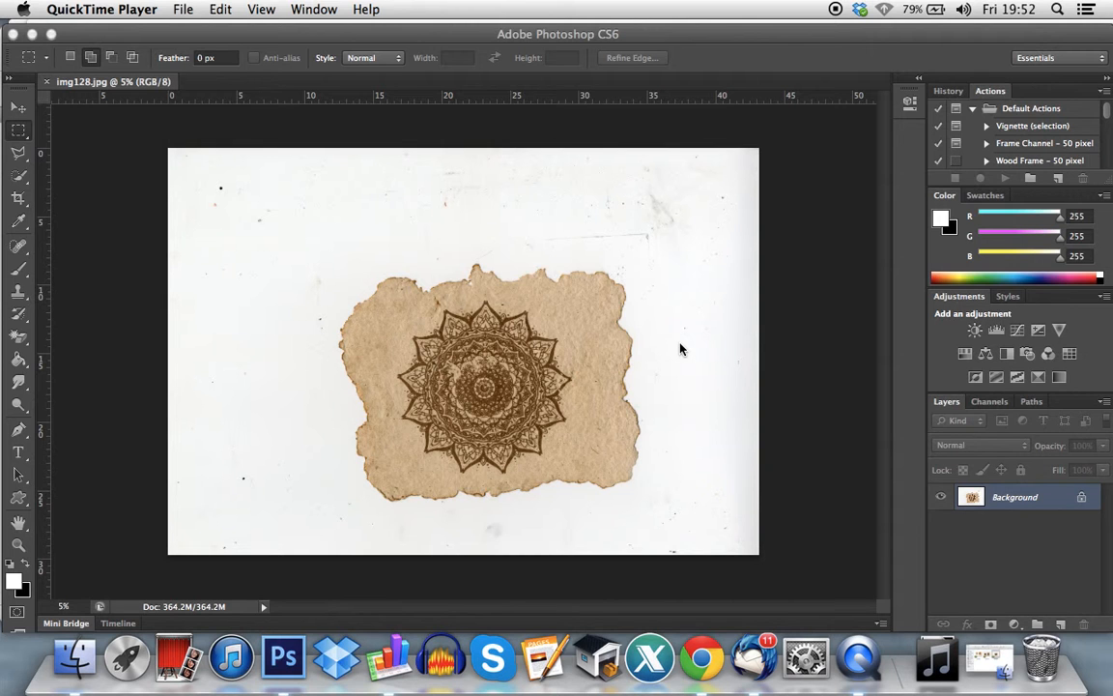
mouse_move(294, 147)
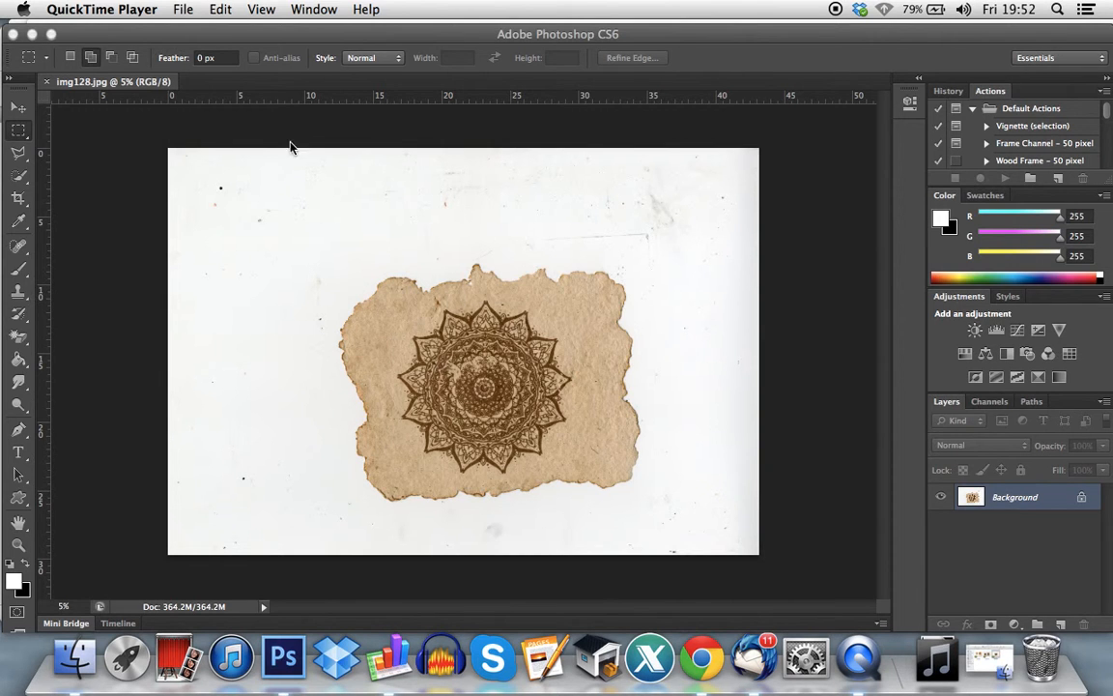
mouse_move(263, 549)
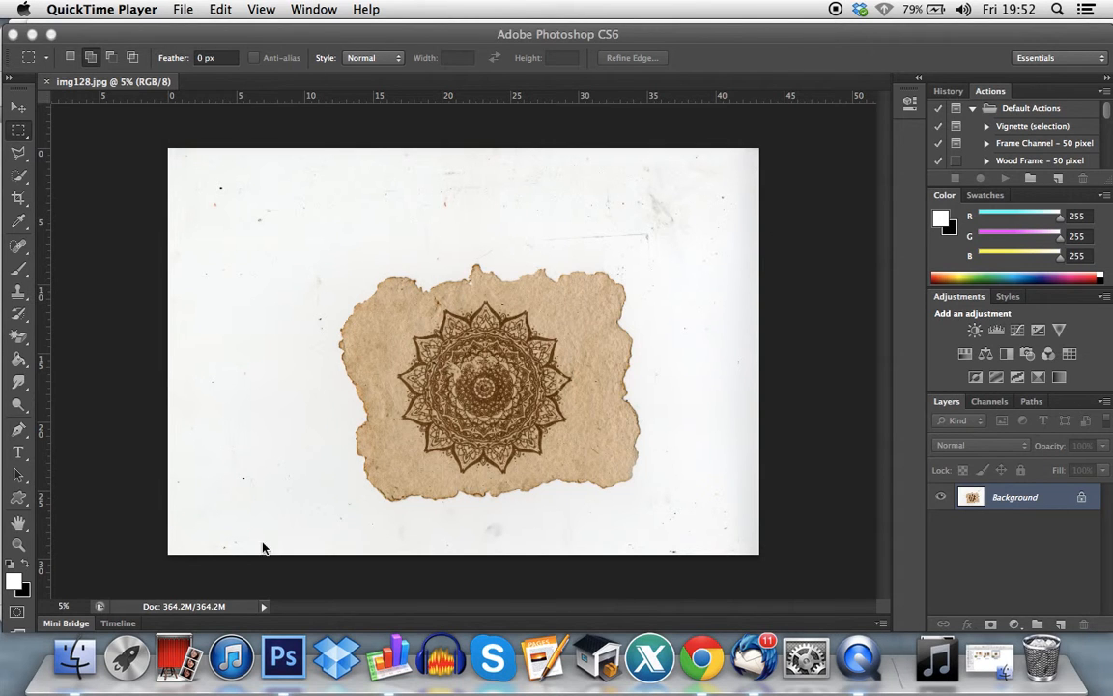
mouse_move(1025, 339)
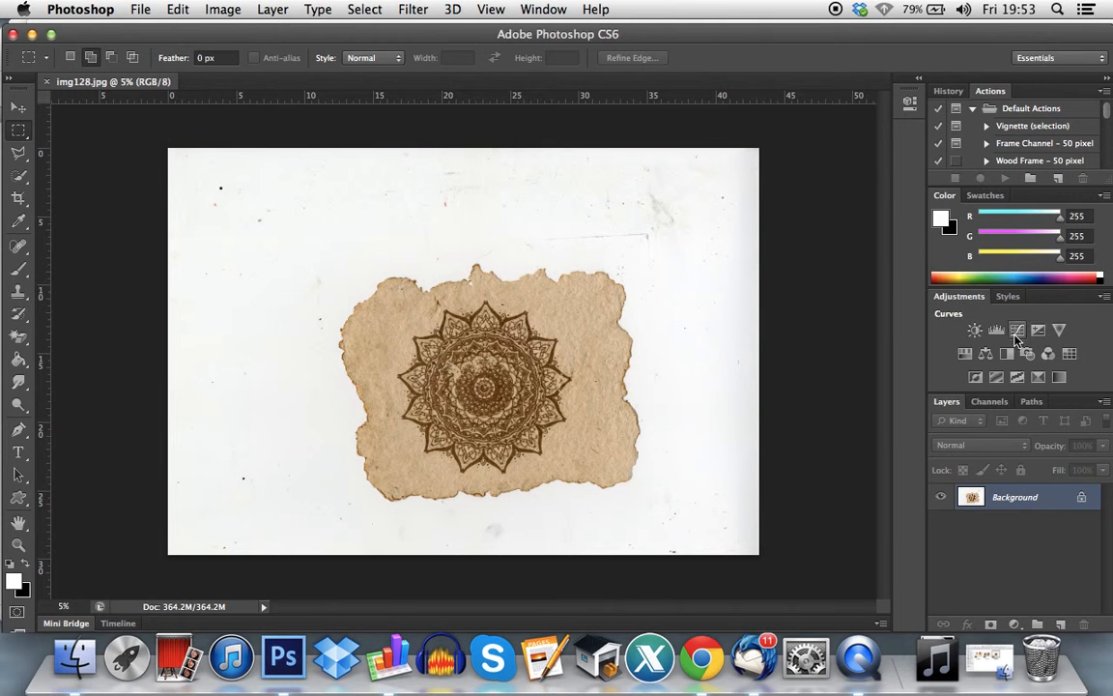
Brighten the scan with a Curves adjustment so the dirty background turns whiter
left_click(224, 8)
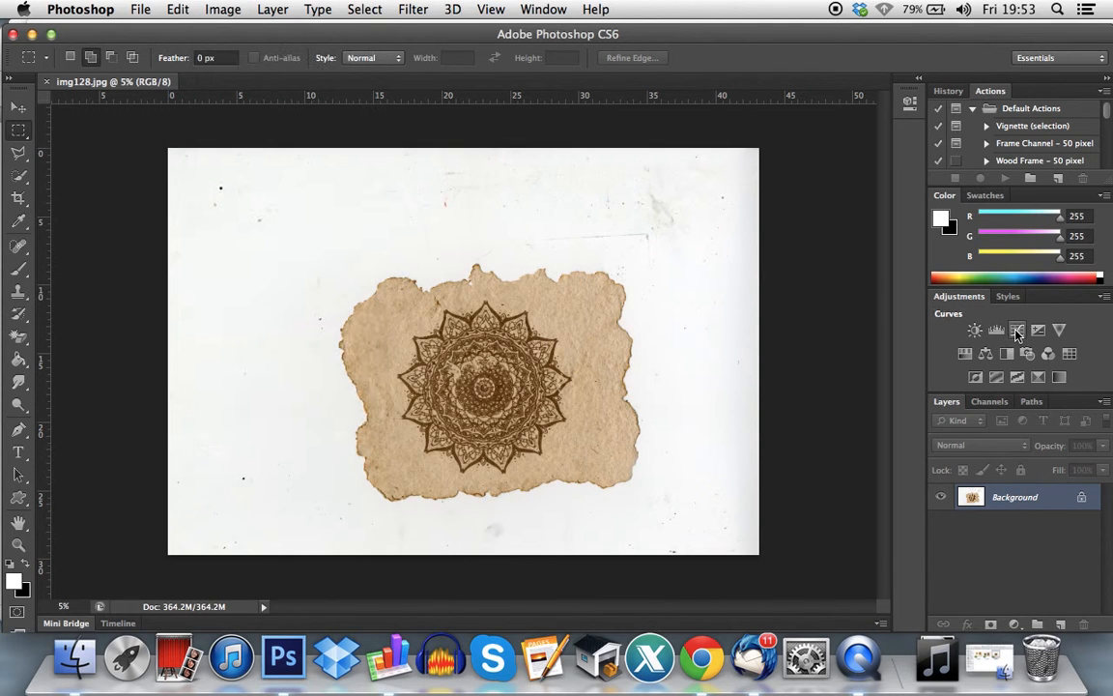
mouse_move(1017, 328)
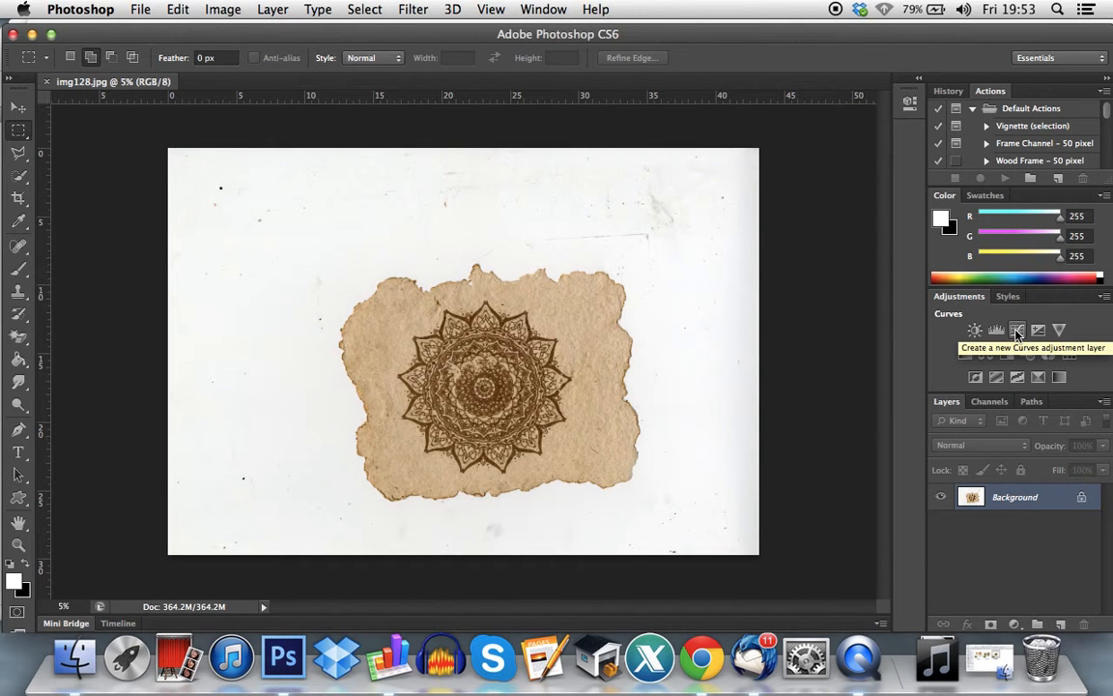
left_click(1016, 328)
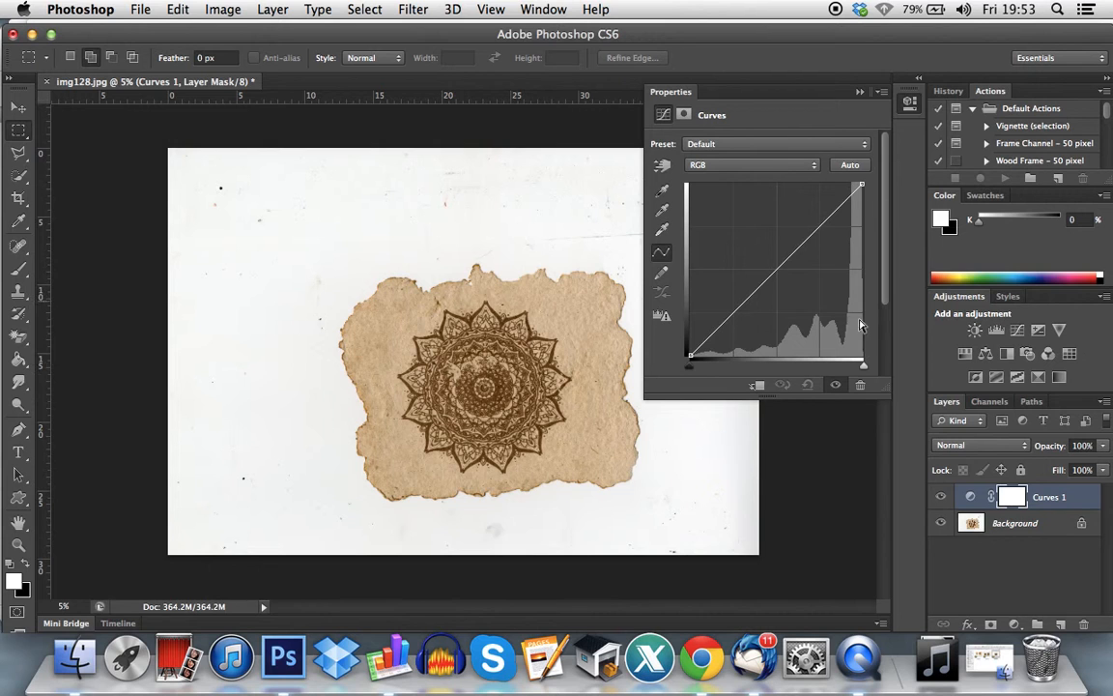
mouse_move(870, 226)
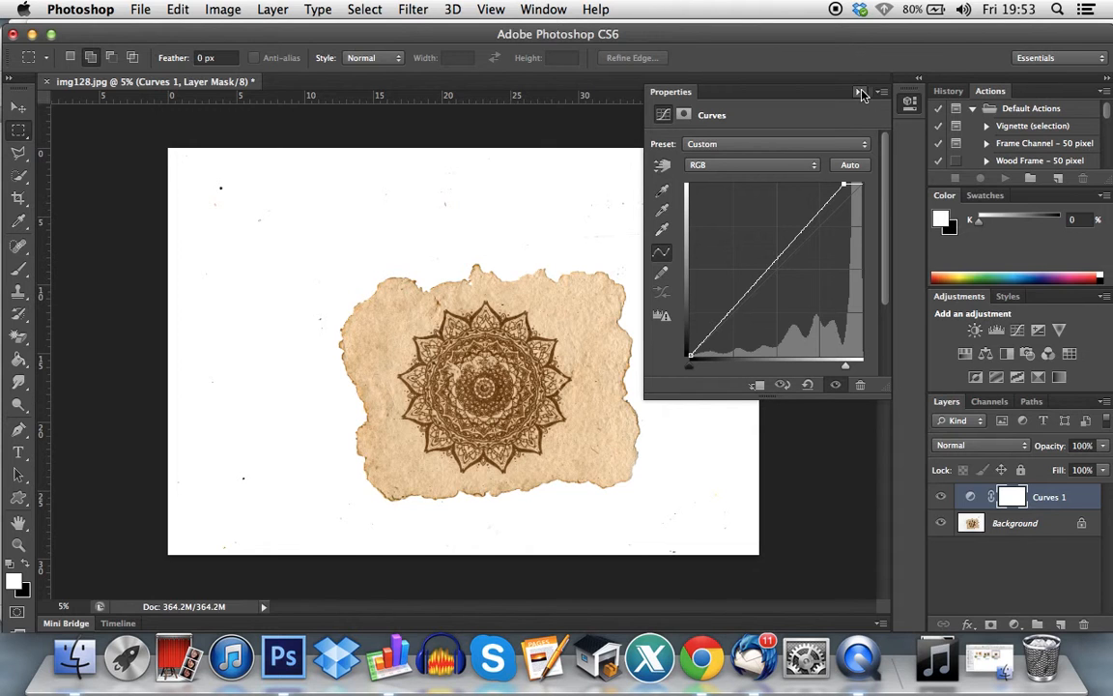
left_click(862, 92)
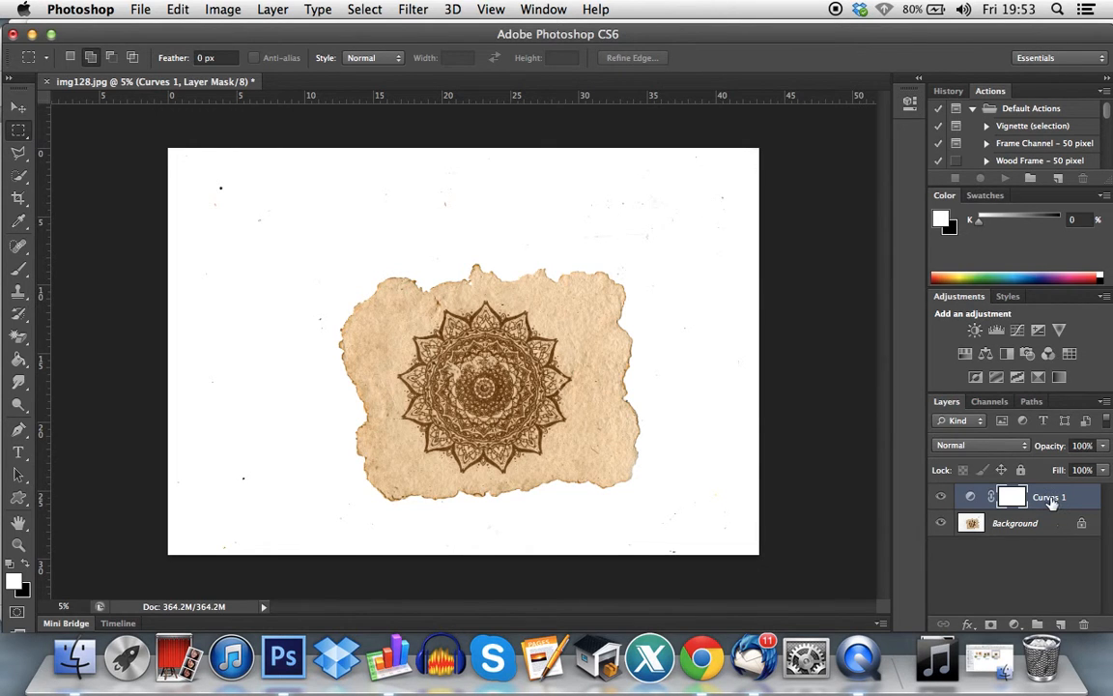
mouse_move(893, 460)
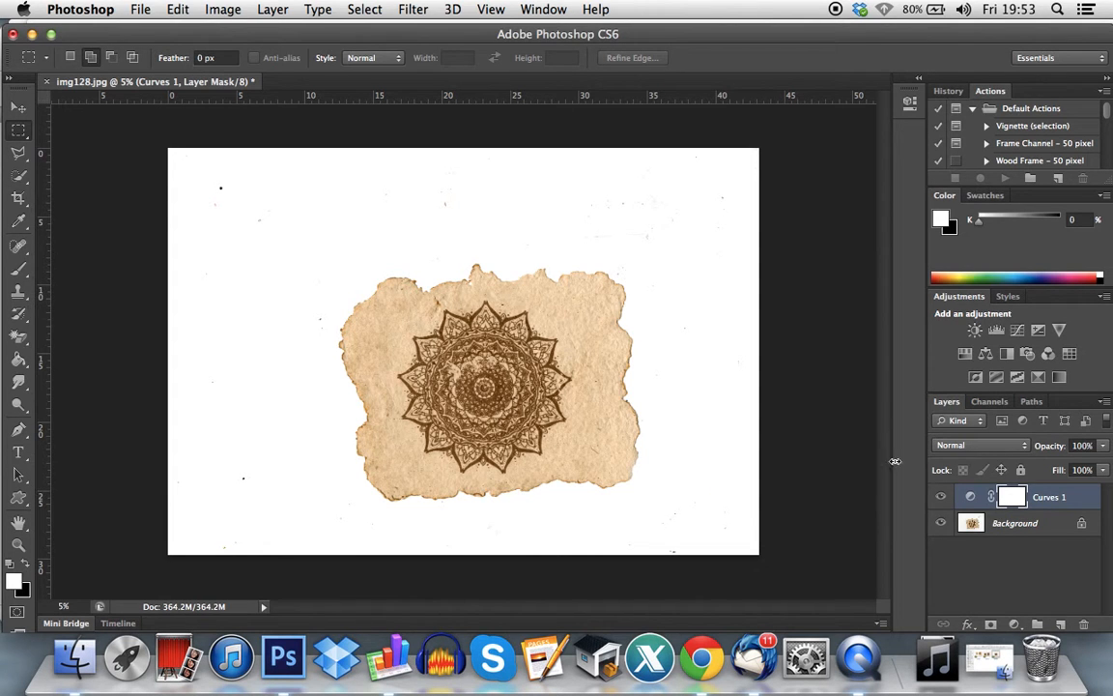
mouse_move(618, 205)
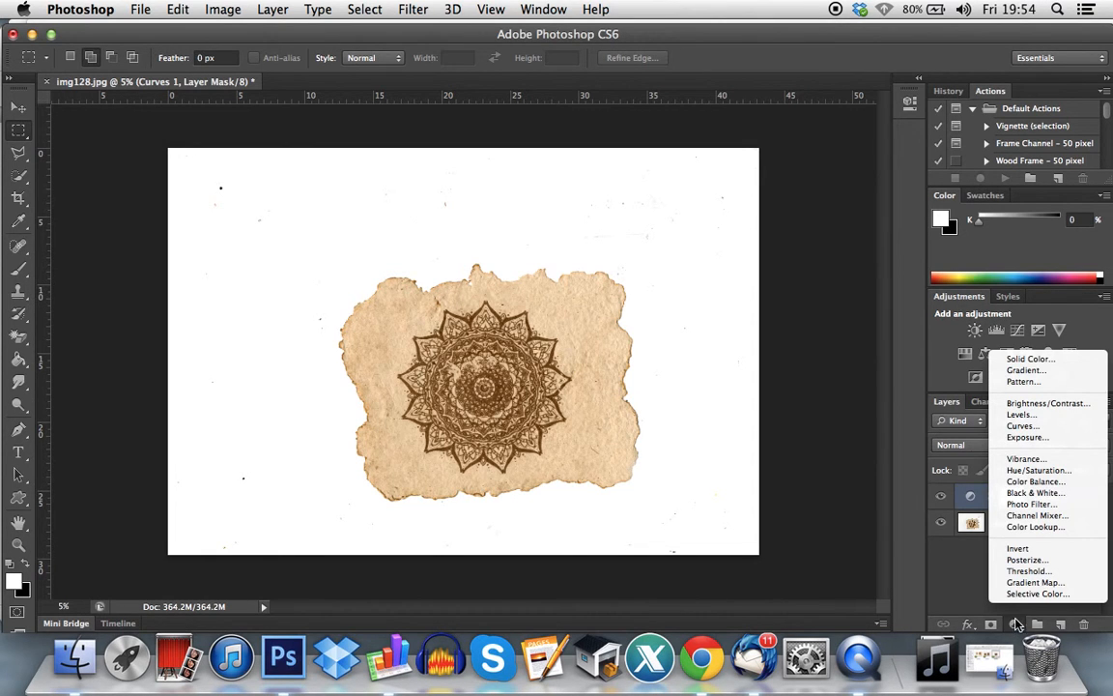
mouse_move(1024, 371)
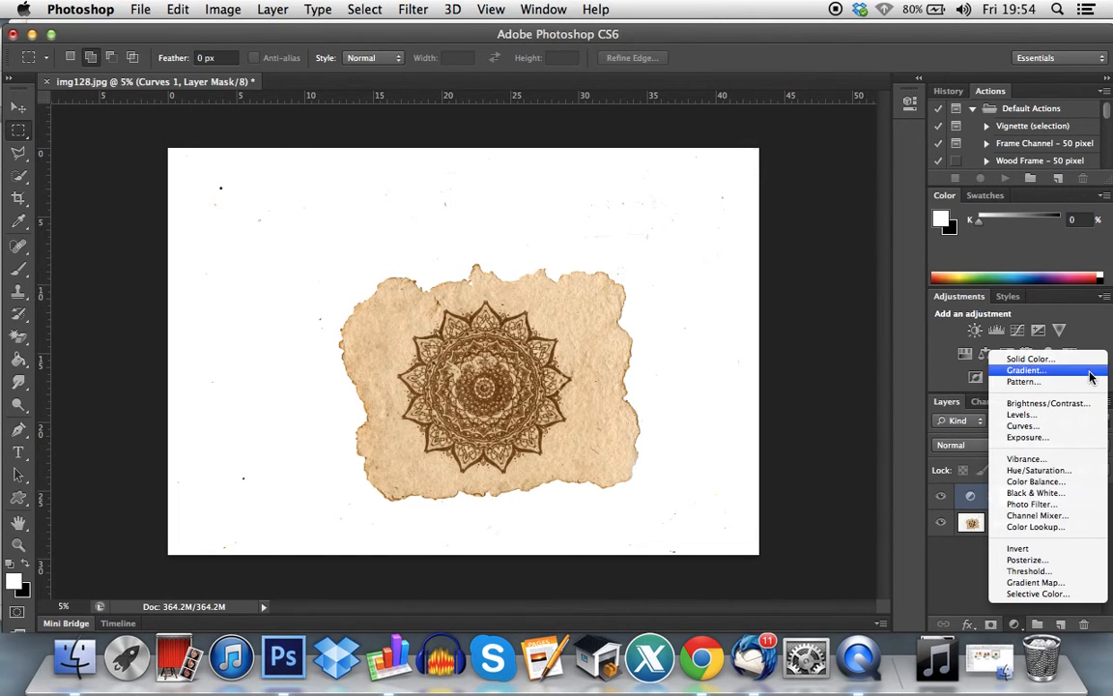
mouse_move(1024, 561)
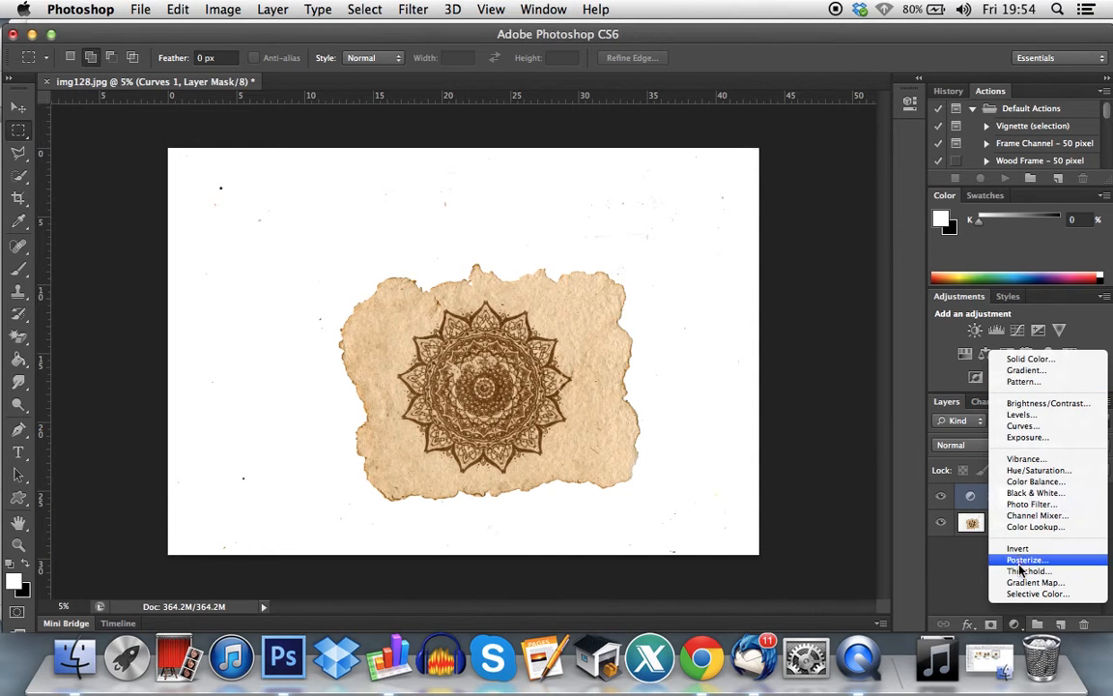
Add a Threshold adjustment layer above Curves for a stark black-and-white preview
left_click(1029, 570)
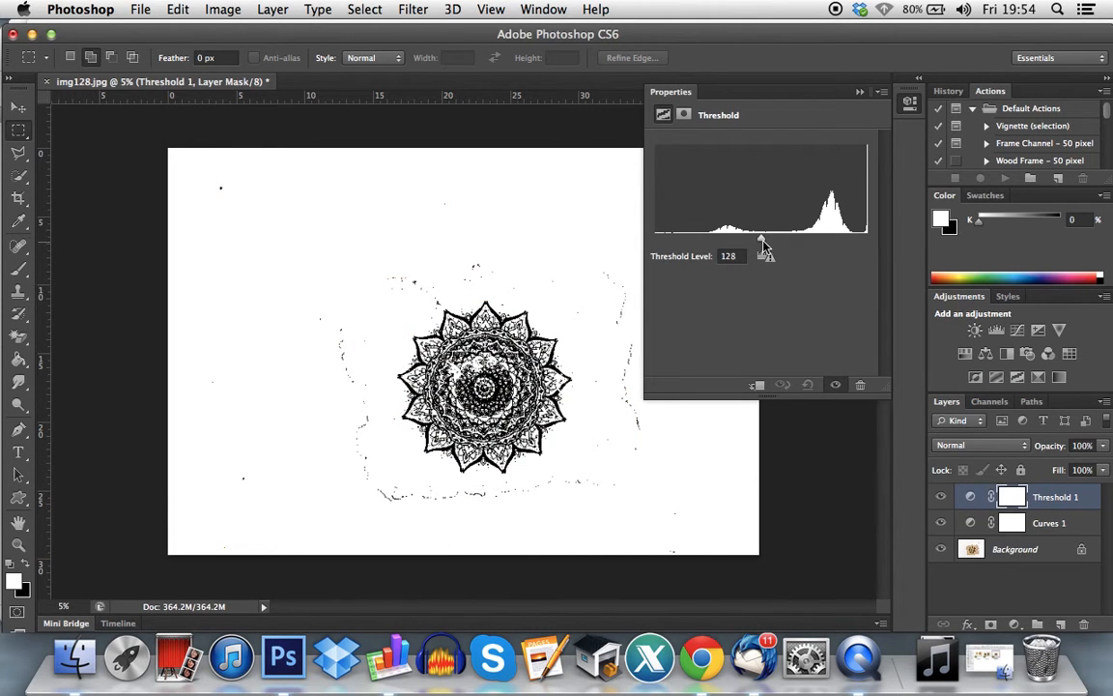
Raise the Threshold Level cutoff so the torn paper reads as a solid silhouette
left_click_drag(761, 240, 866, 239)
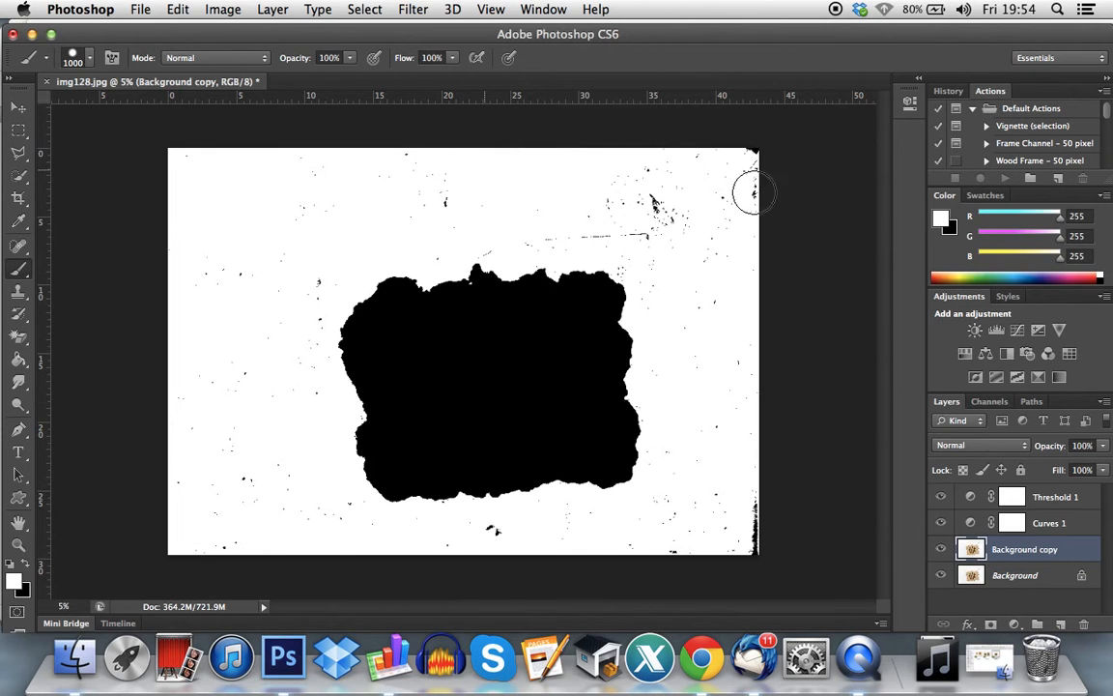
mouse_move(255, 429)
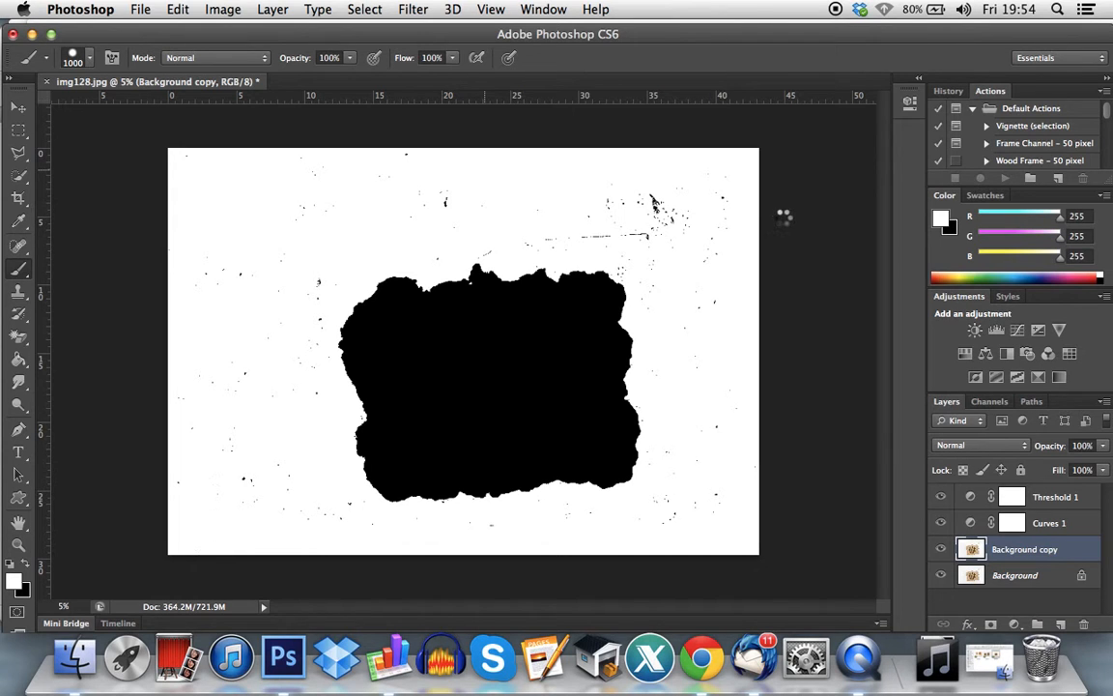
mouse_move(878, 408)
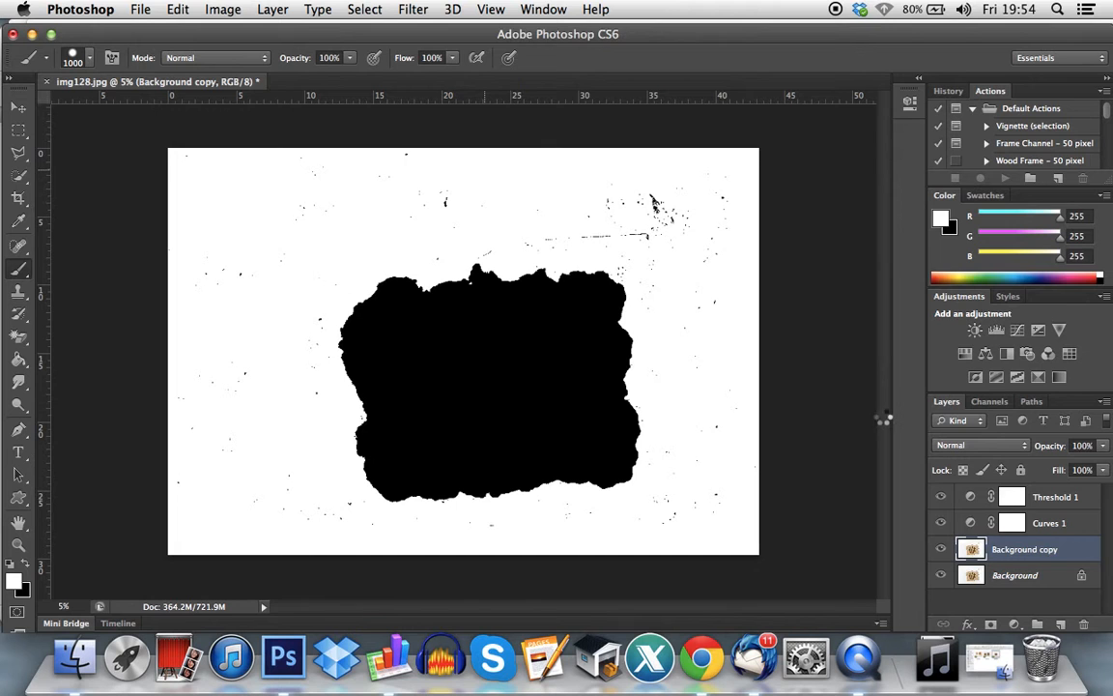
mouse_move(898, 435)
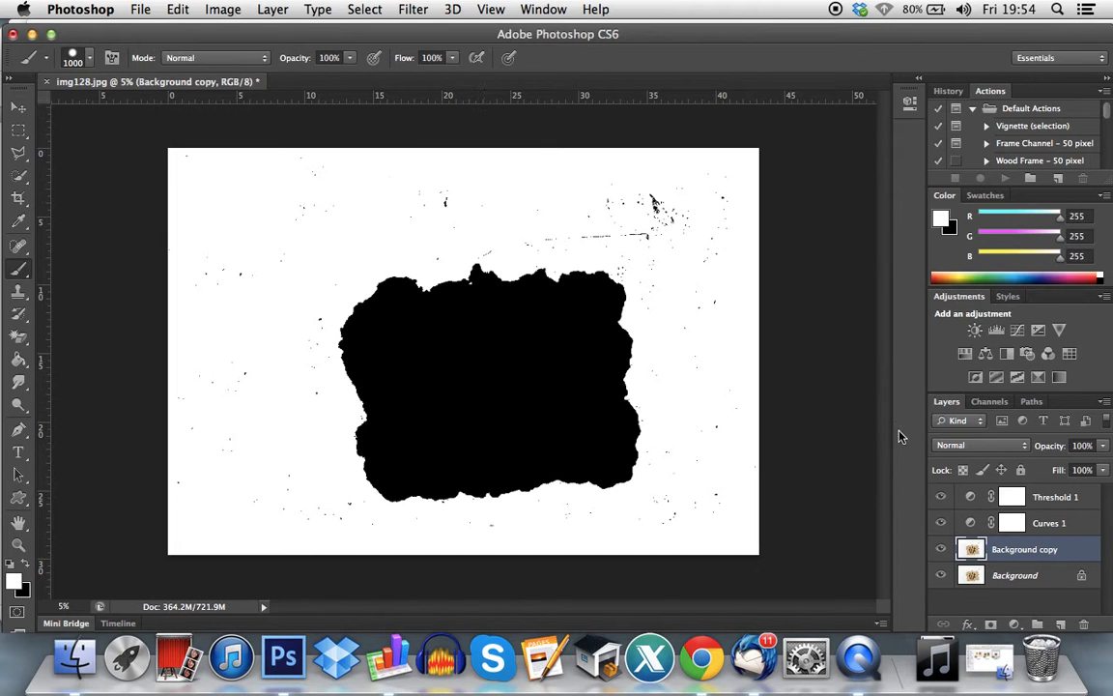
Paint white over leftover specks on the Background copy and hide Threshold 1
left_click(942, 495)
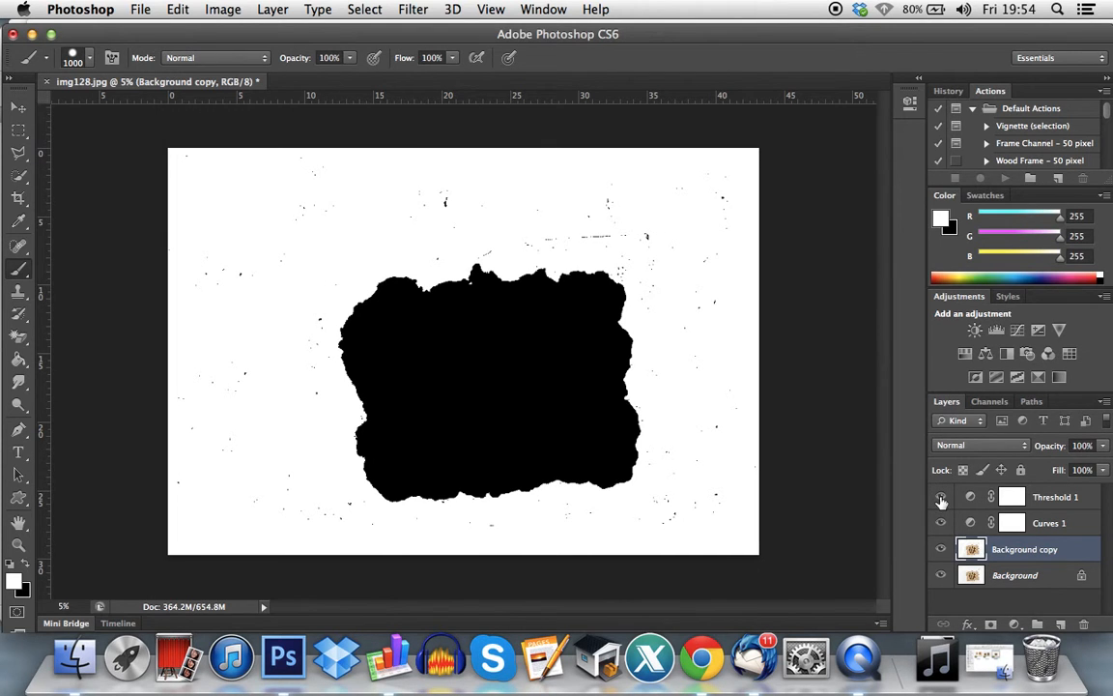
left_click(939, 497)
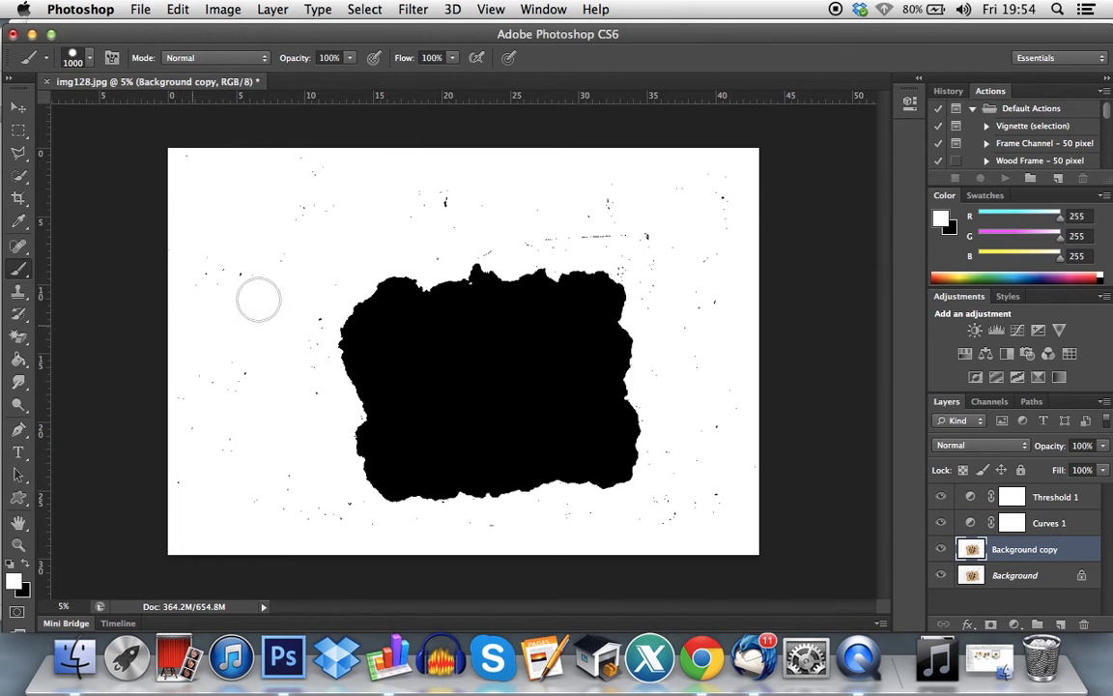
mouse_move(495, 505)
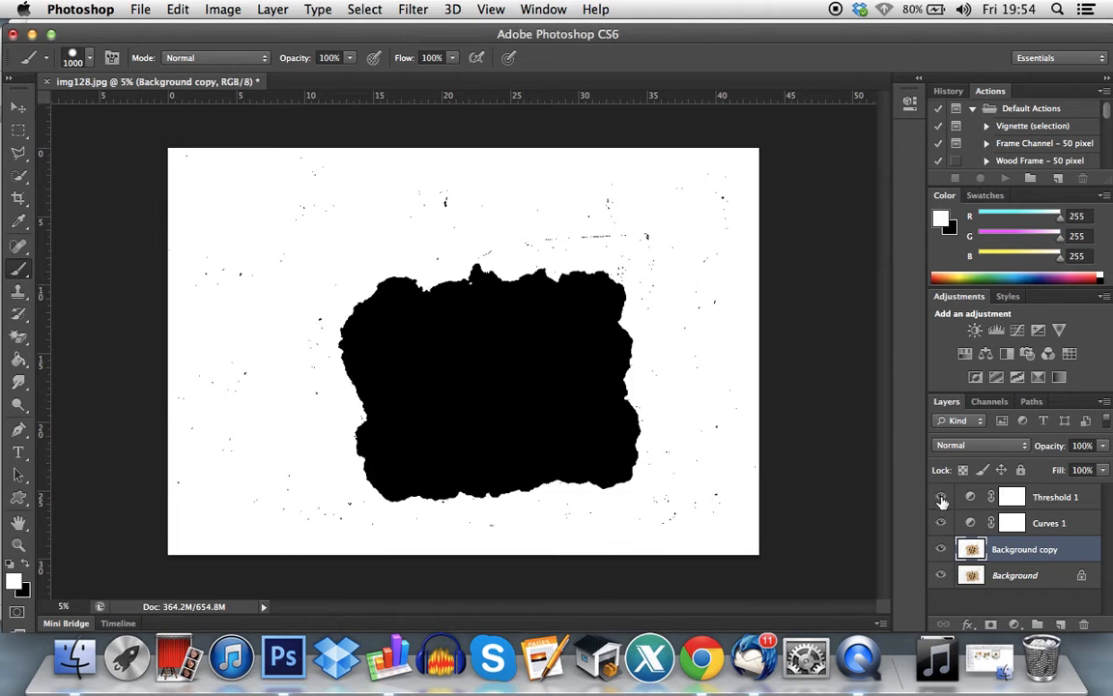
left_click(940, 496)
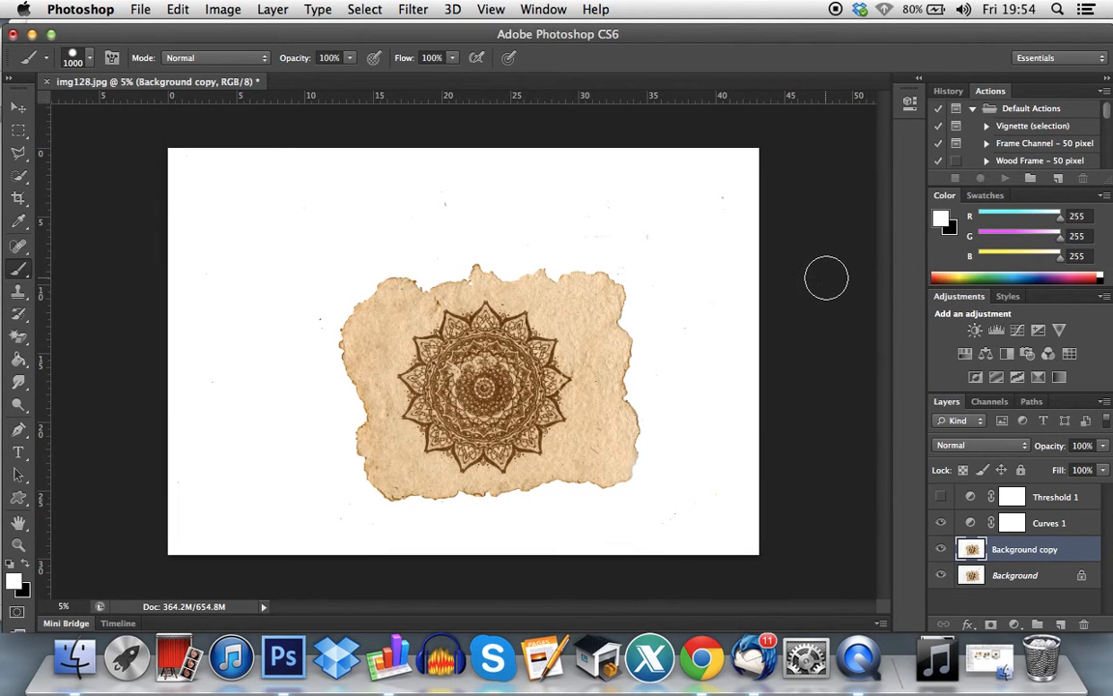